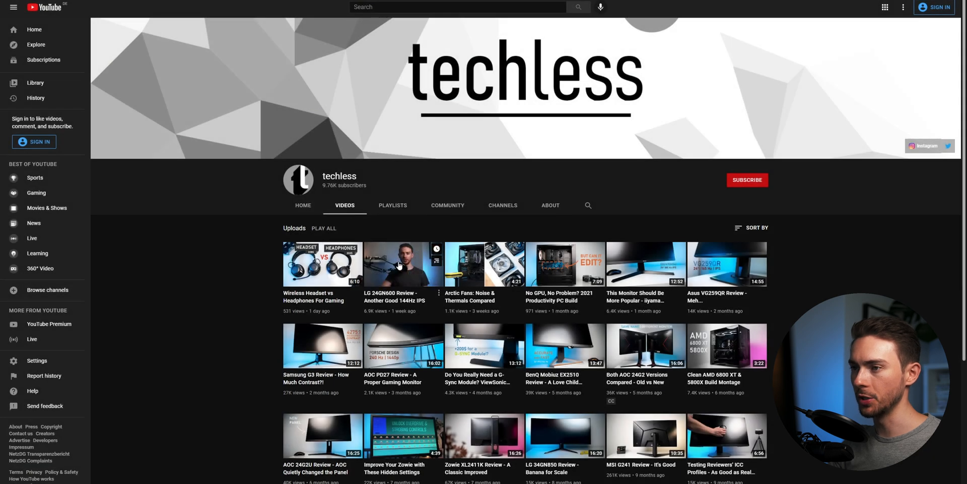
Download the LG 24GN600 ICC profile from the review video's Google Drive link
left_click(404, 264)
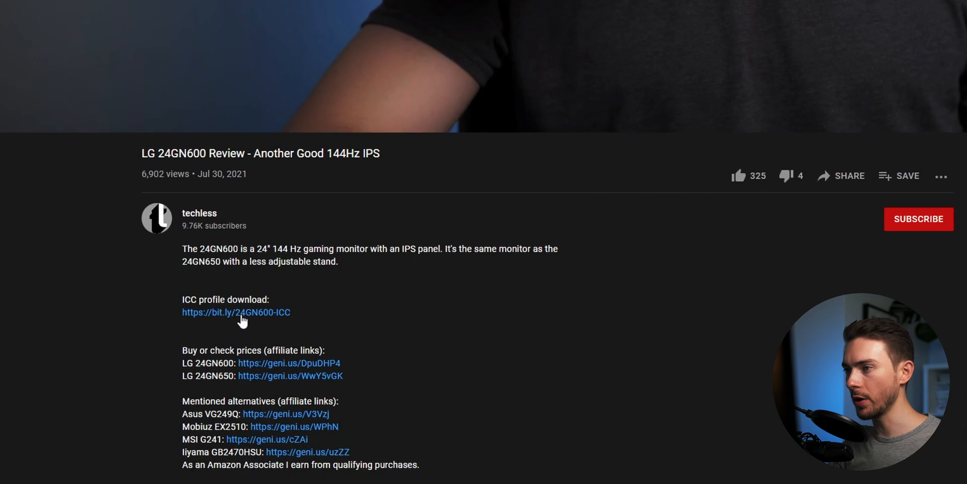
left_click(236, 312)
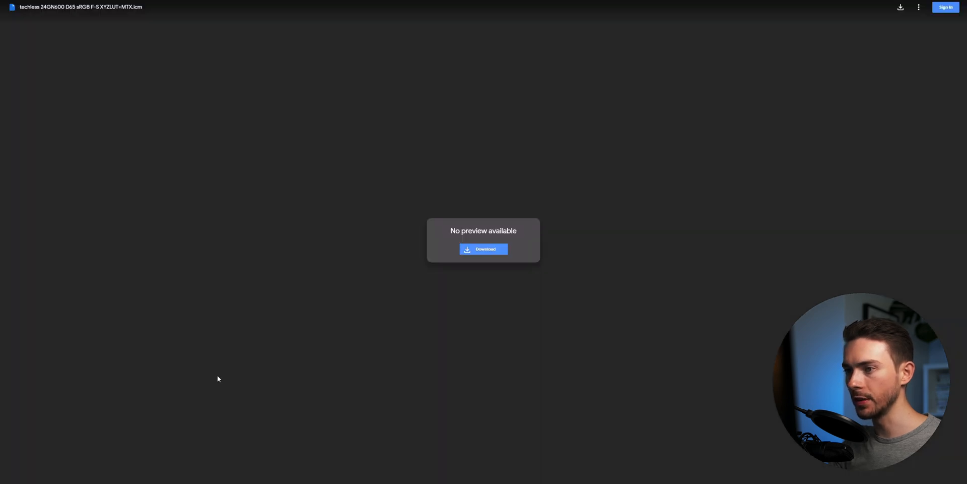
left_click(484, 249)
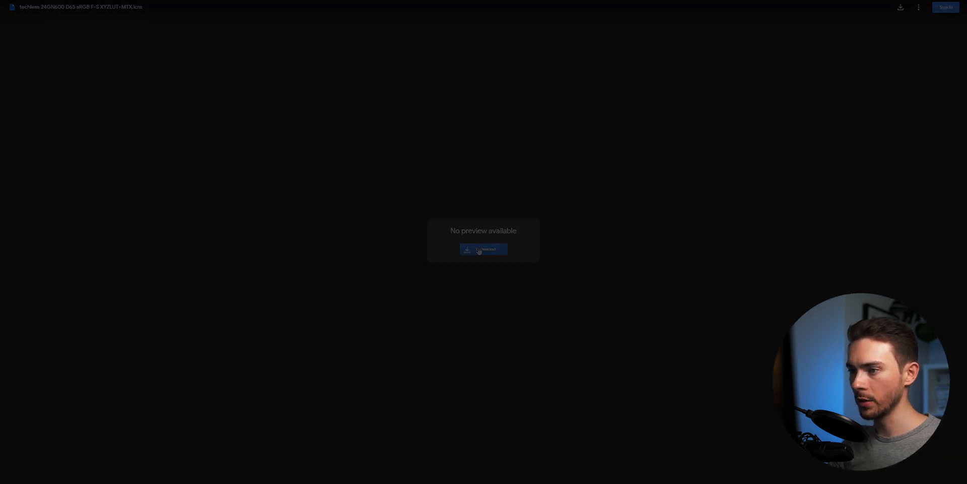
right_click(143, 83)
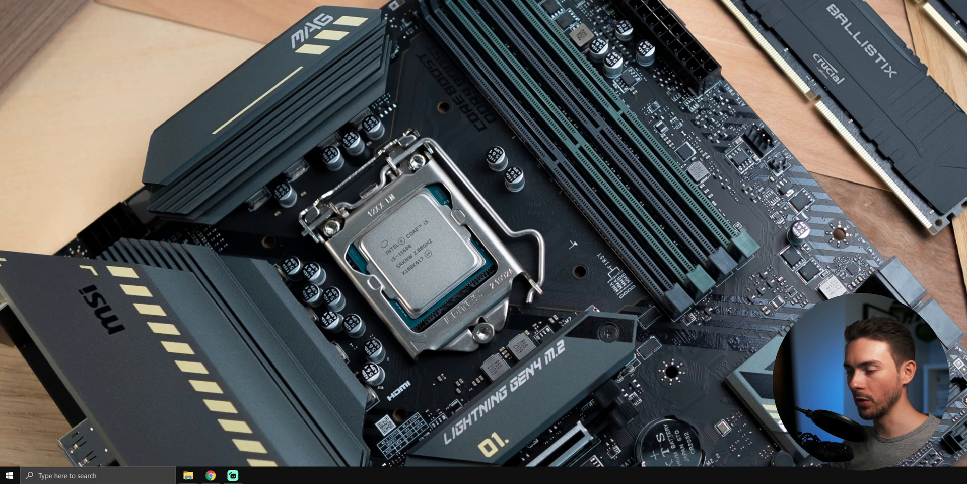
Search the Start menu for 'color Management' and open the Color Management panel
left_click(93, 475)
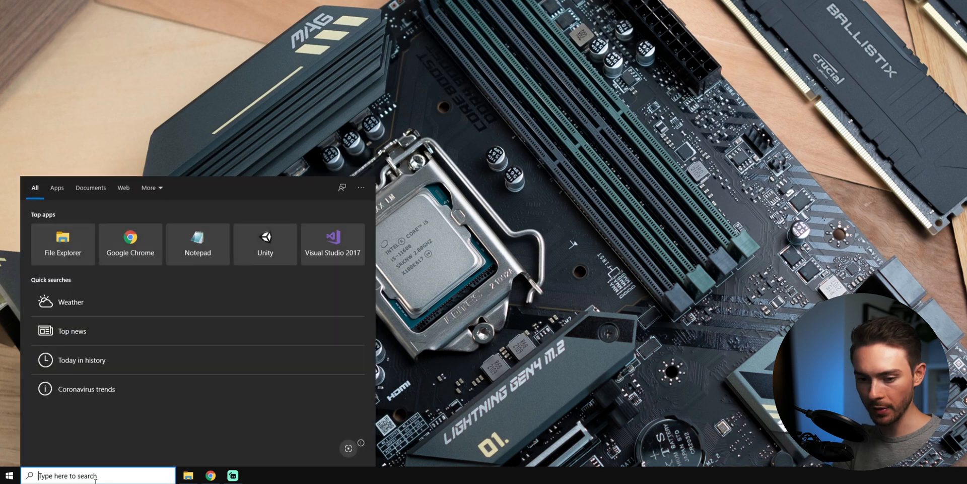
type("color Management")
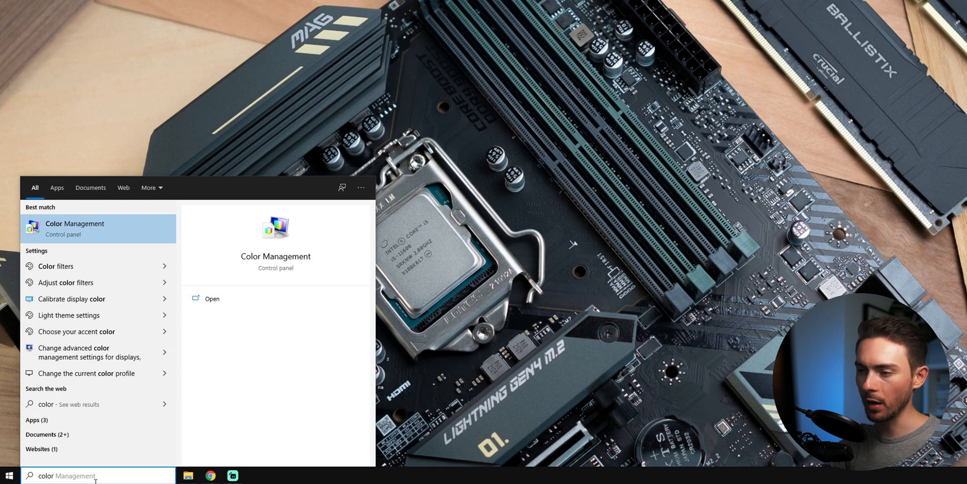
left_click(74, 228)
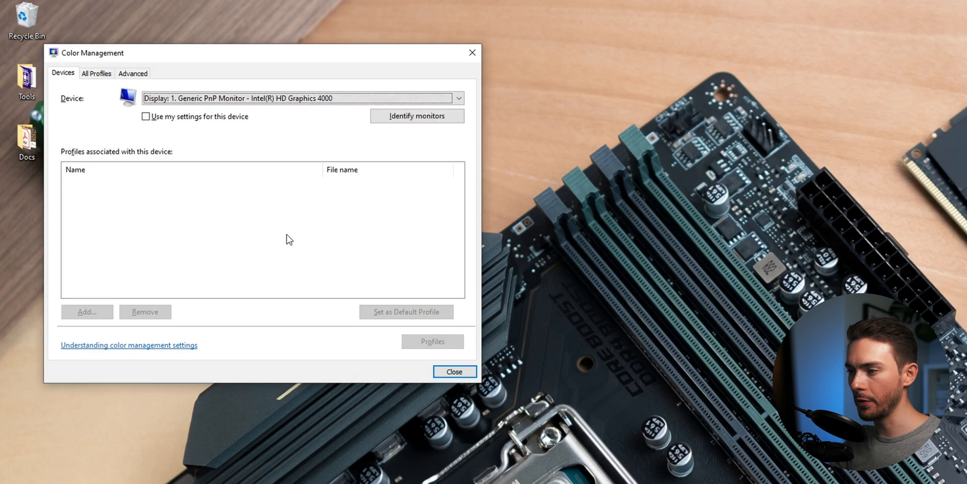
Select Display 2 (NVIDIA GeForce GT 650M) and enable 'Use my settings for this device'
left_click(458, 99)
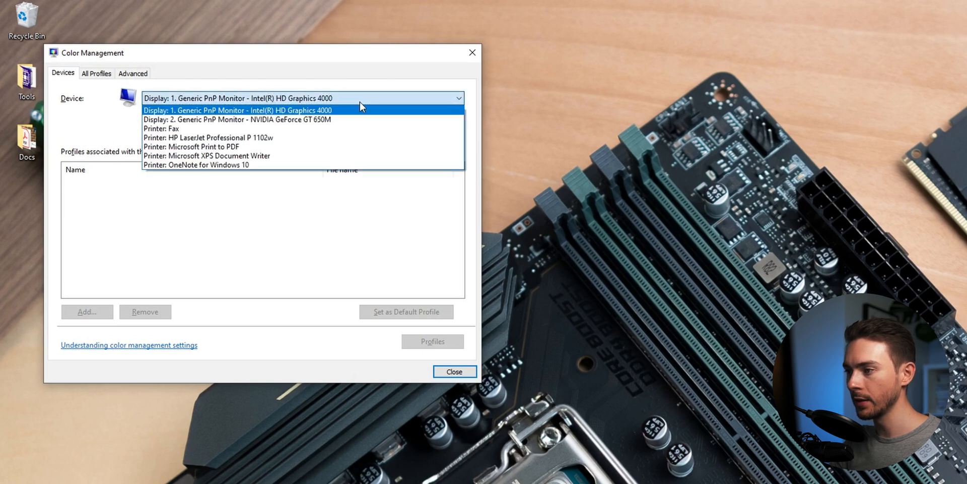
left_click(248, 119)
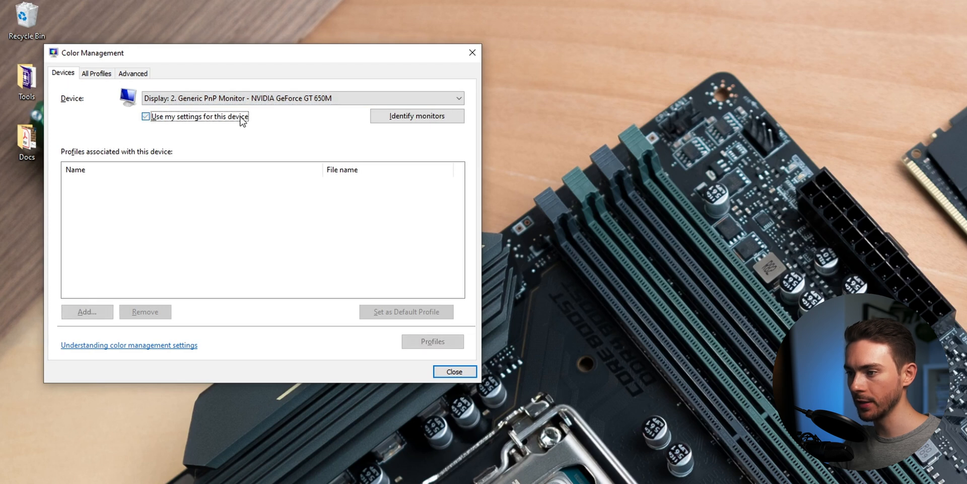
left_click(146, 116)
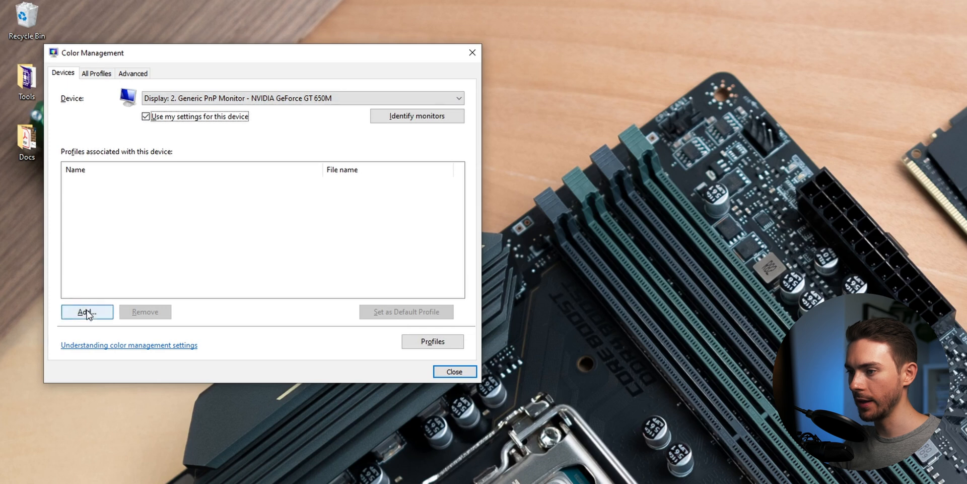
Add the ULTRAGEAR #2 ICC profile to Display 2 and set it as default
left_click(86, 312)
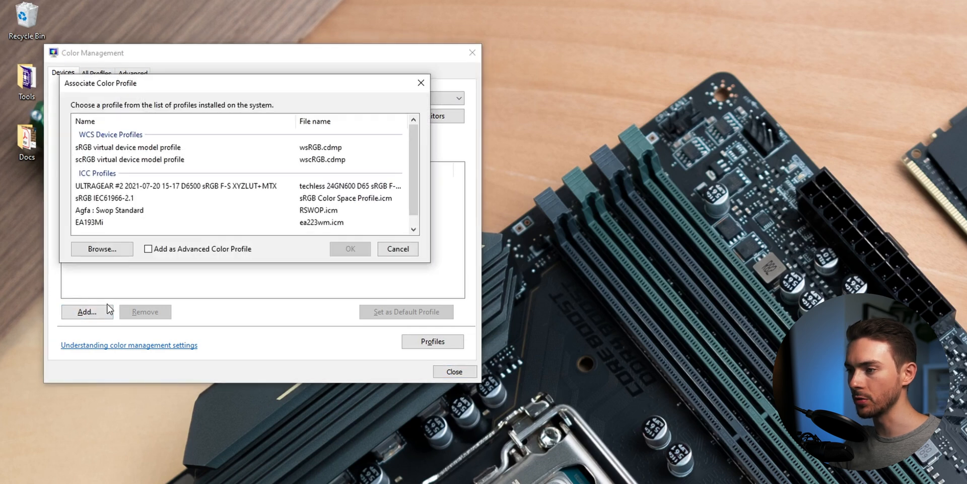
mouse_move(169, 192)
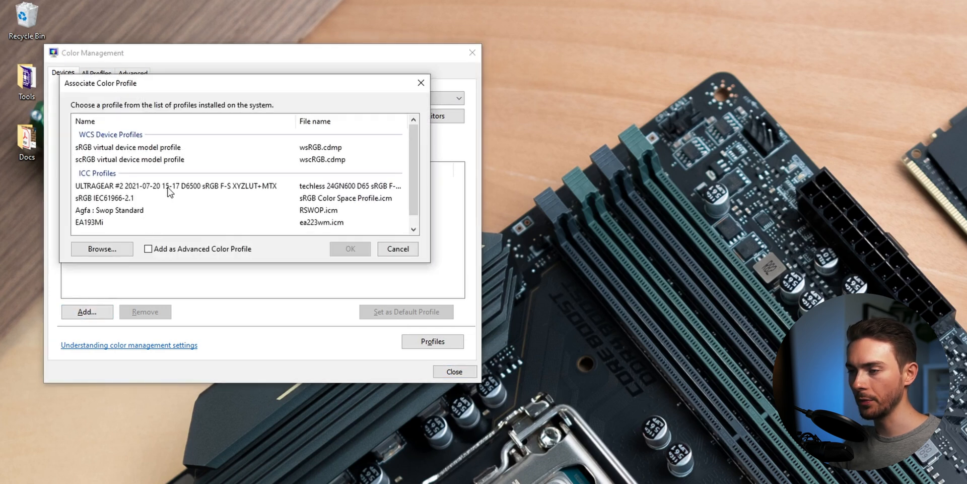
left_click(174, 186)
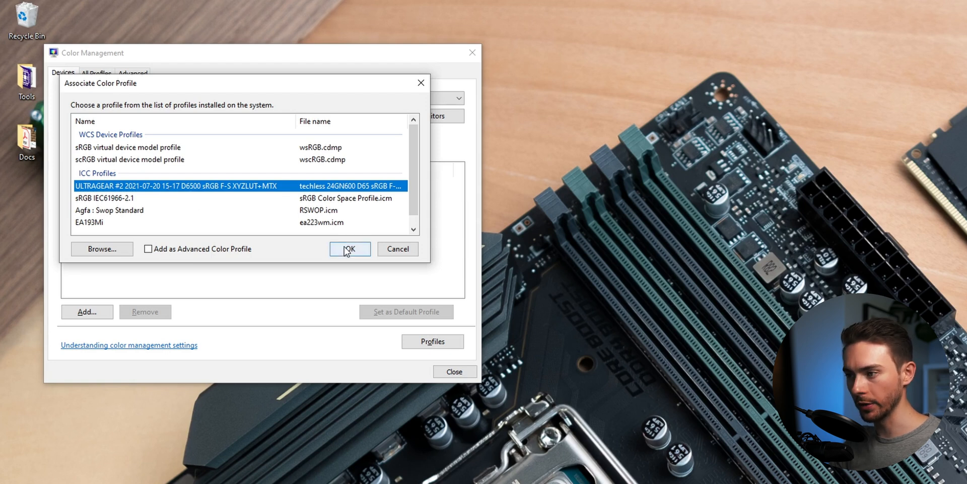
left_click(349, 249)
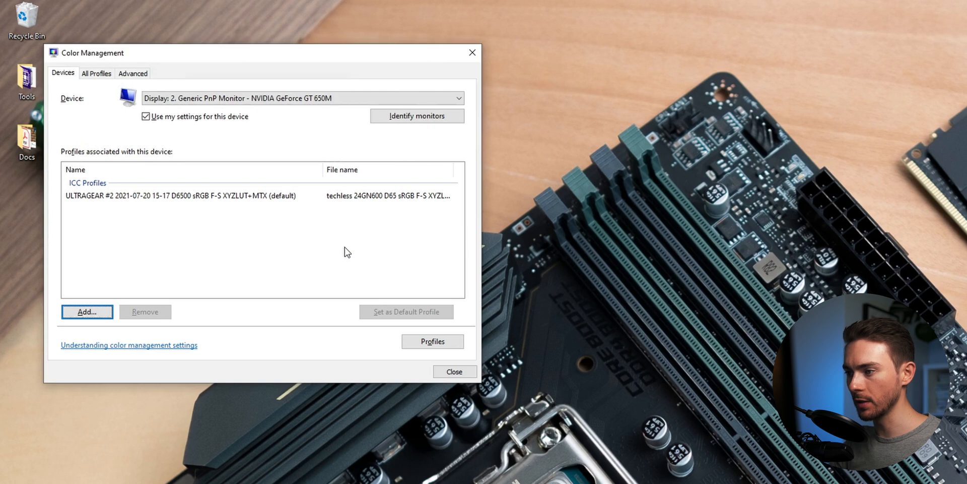
left_click(185, 195)
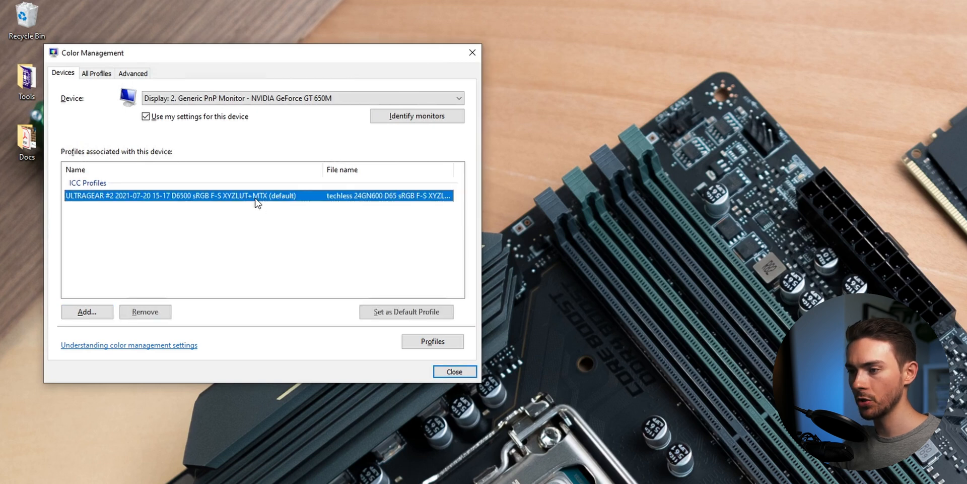
left_click(406, 311)
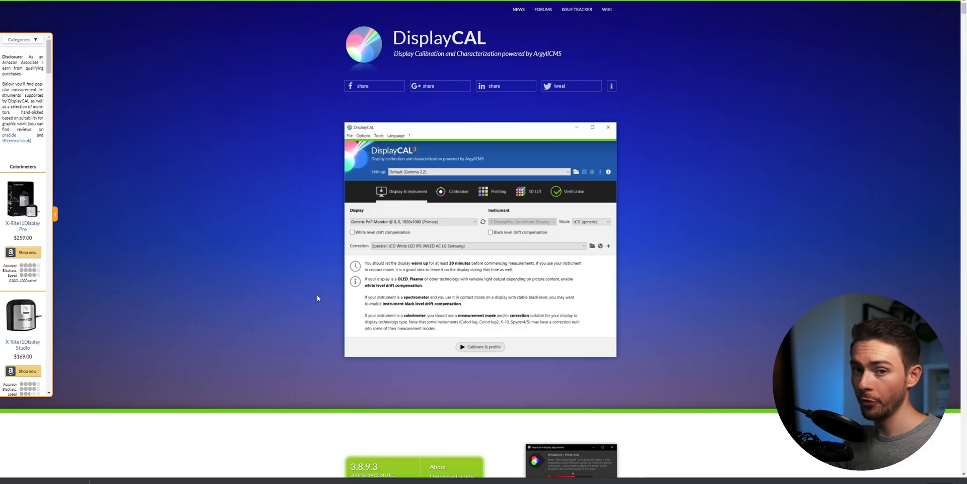
Expand 'For Windows' on the DisplayCAL site and download the recommended installer
scroll("down", 3)
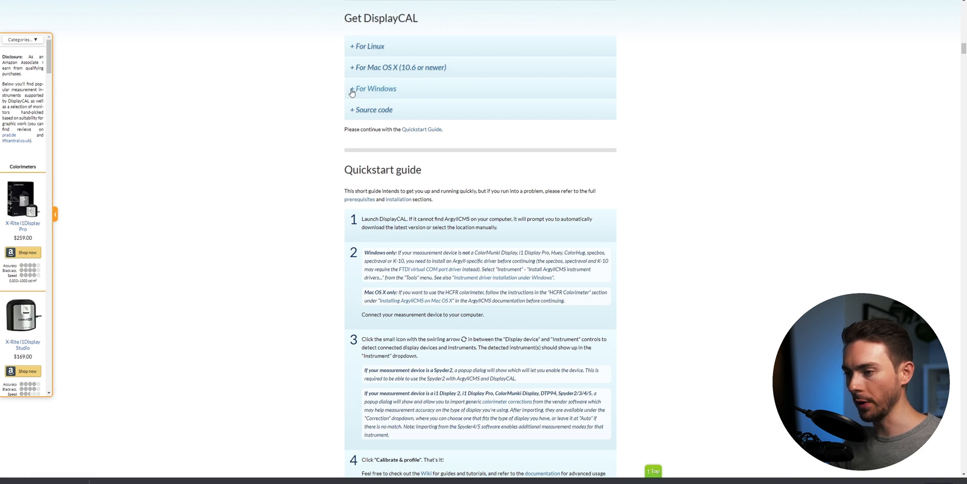
left_click(376, 88)
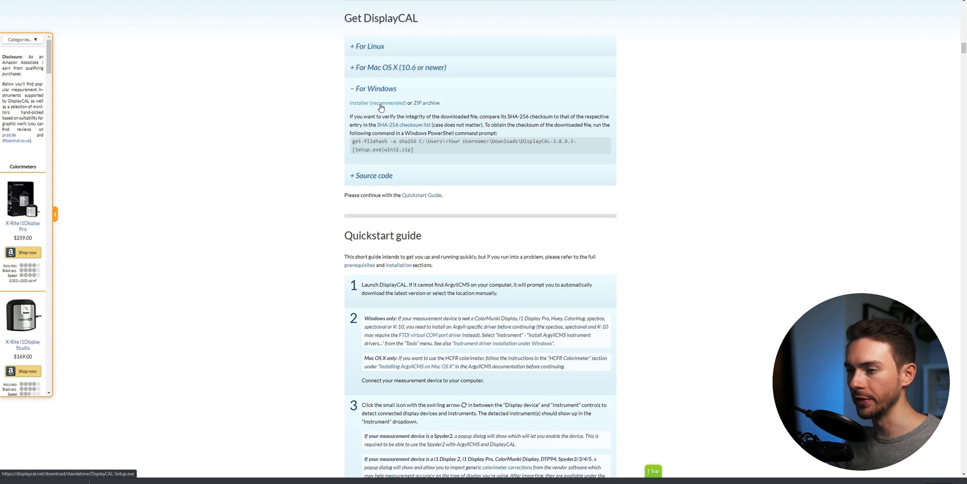
left_click(377, 103)
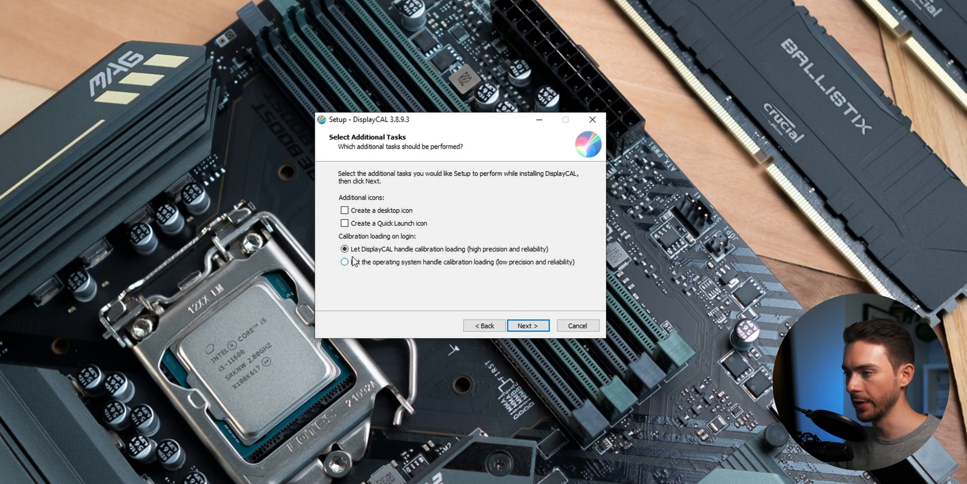
Install DisplayCAL 3.8.9.3, skipping the README and launching DisplayCAL at finish
left_click(527, 325)
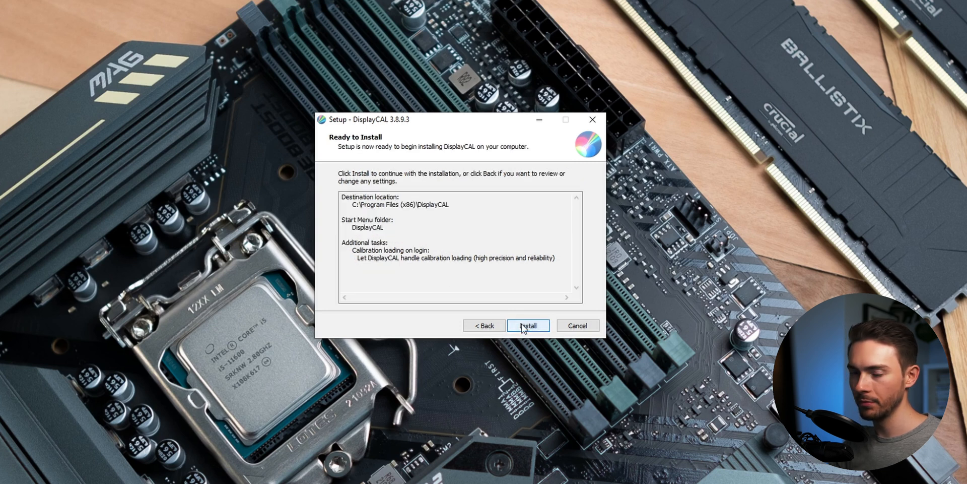
left_click(528, 325)
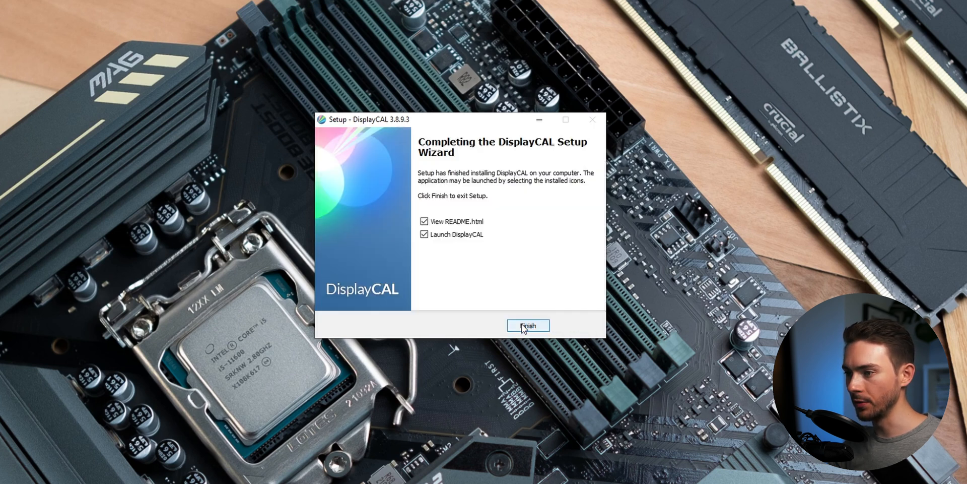
mouse_move(503, 297)
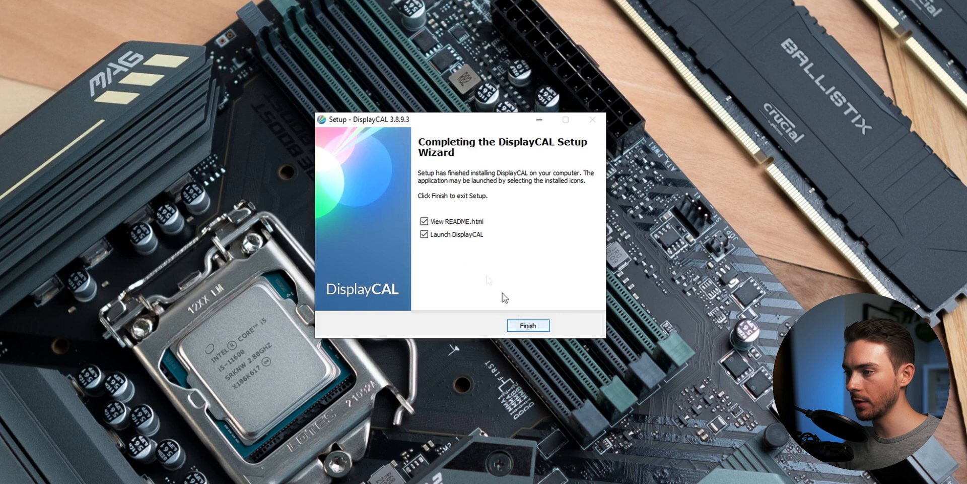
left_click(424, 221)
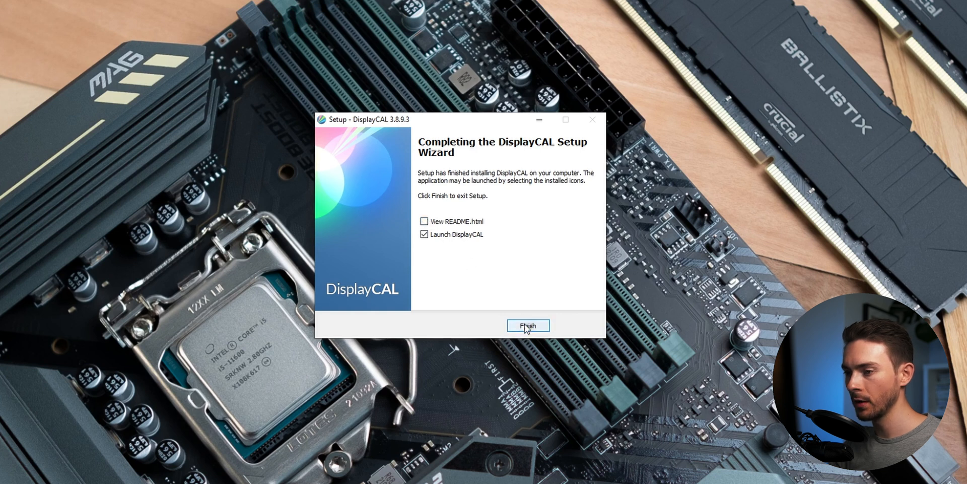
left_click(527, 325)
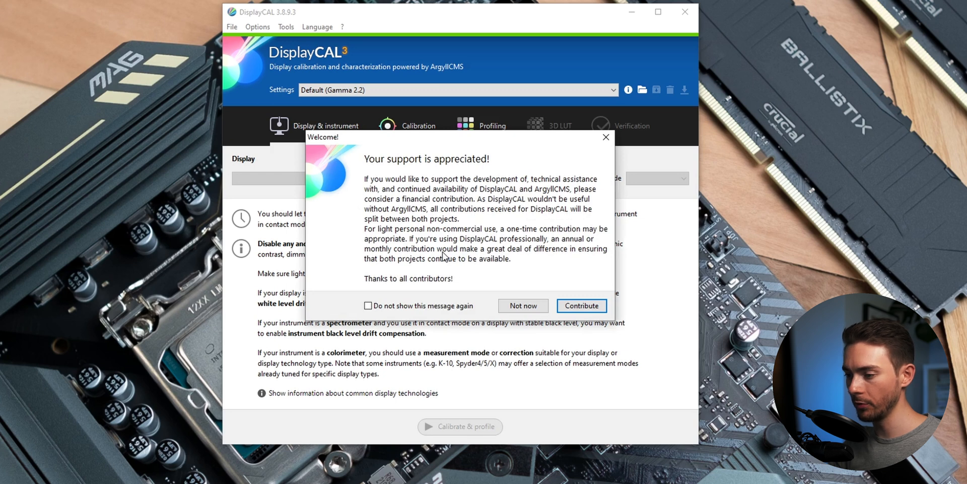
mouse_move(434, 294)
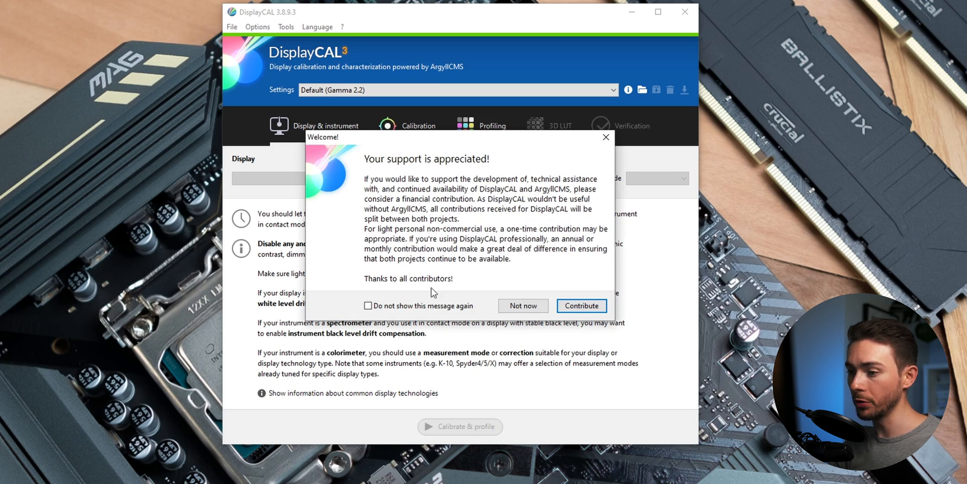
Tick 'Do not show this message again' and dismiss the welcome dialog with Not now
left_click(367, 305)
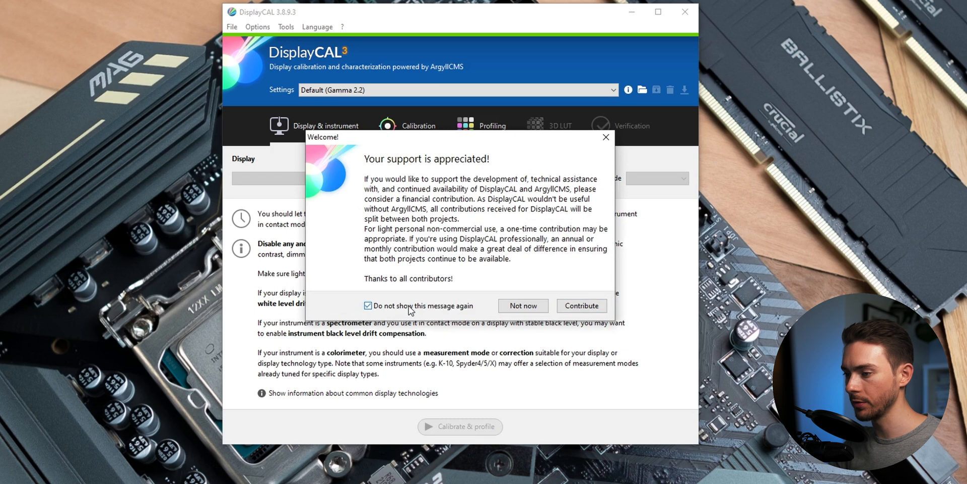
left_click(523, 306)
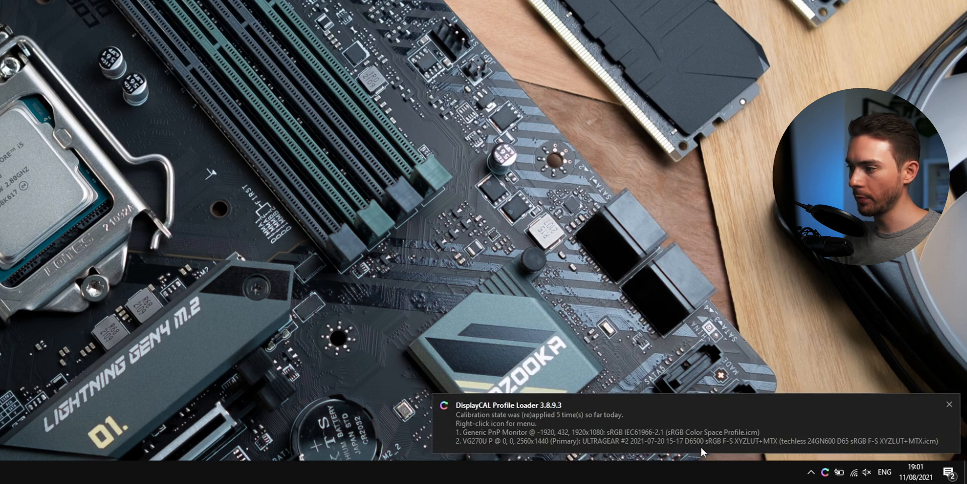
mouse_move(689, 457)
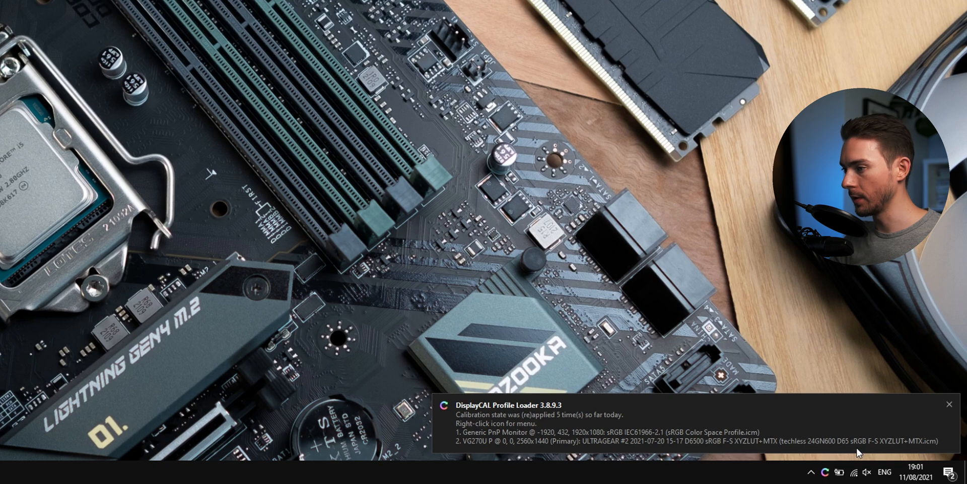
Right-click the DisplayCAL Profile Loader tray icon to show its options
right_click(824, 472)
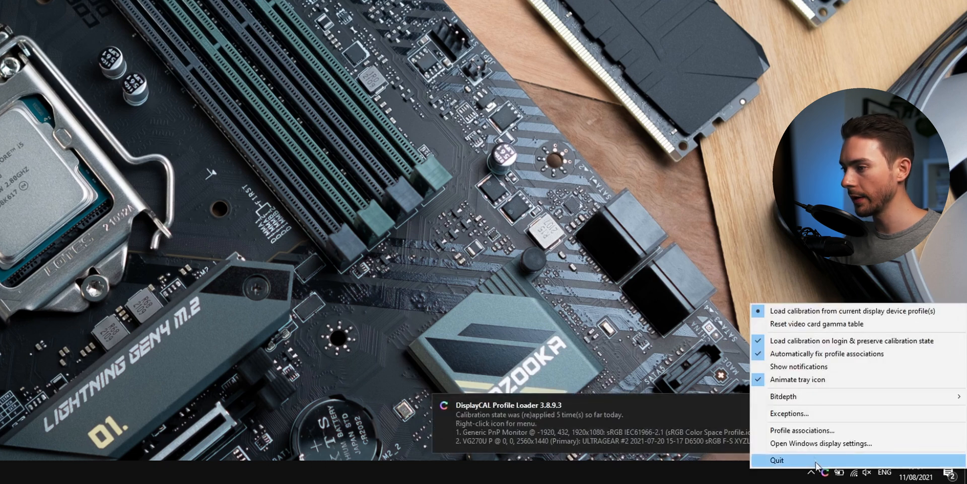
mouse_move(808, 430)
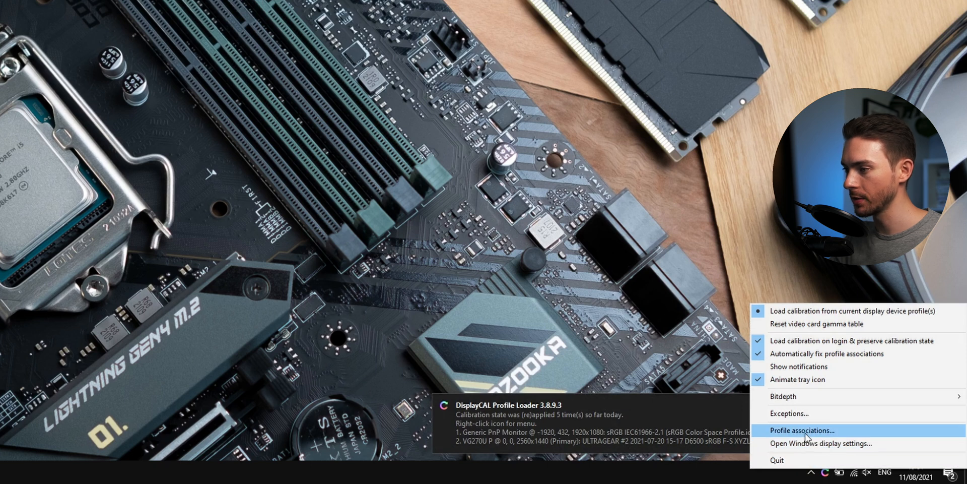
In Profile associations, add the ULTRAGEAR #2 profile to the VG270U display
left_click(800, 430)
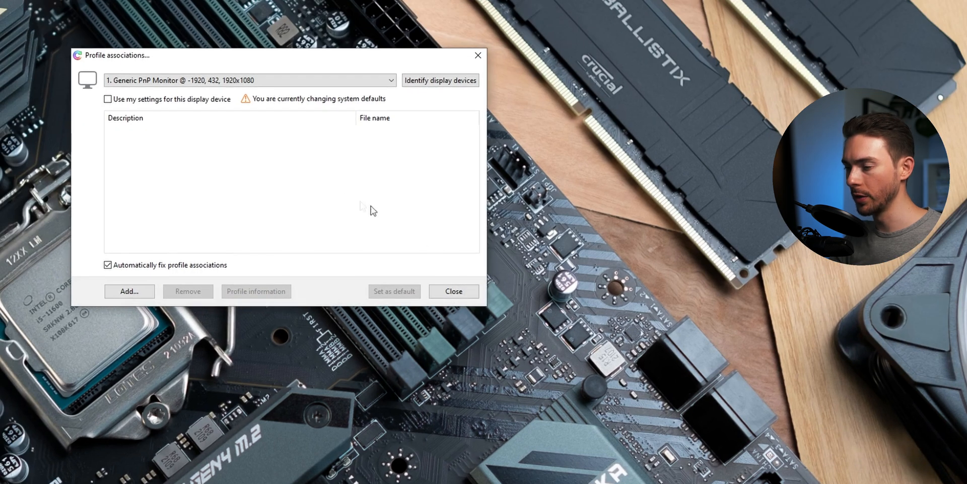
mouse_move(252, 191)
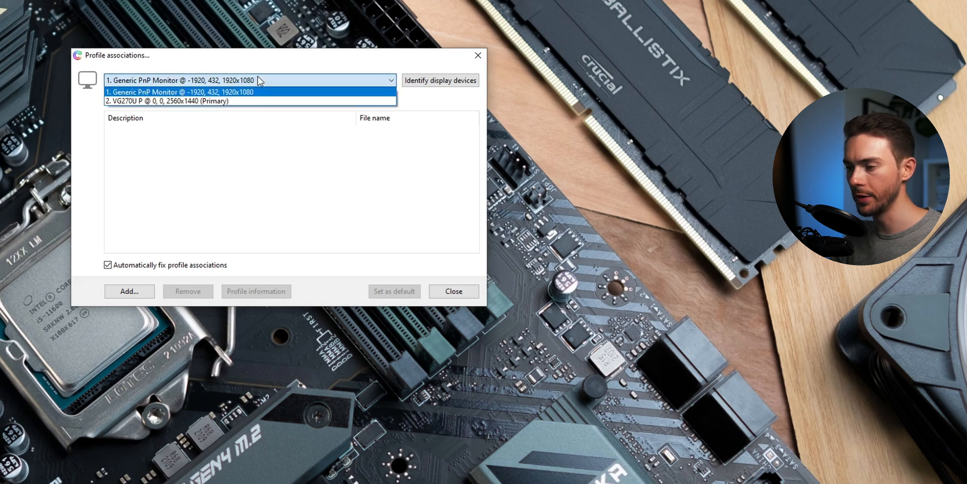
left_click(177, 101)
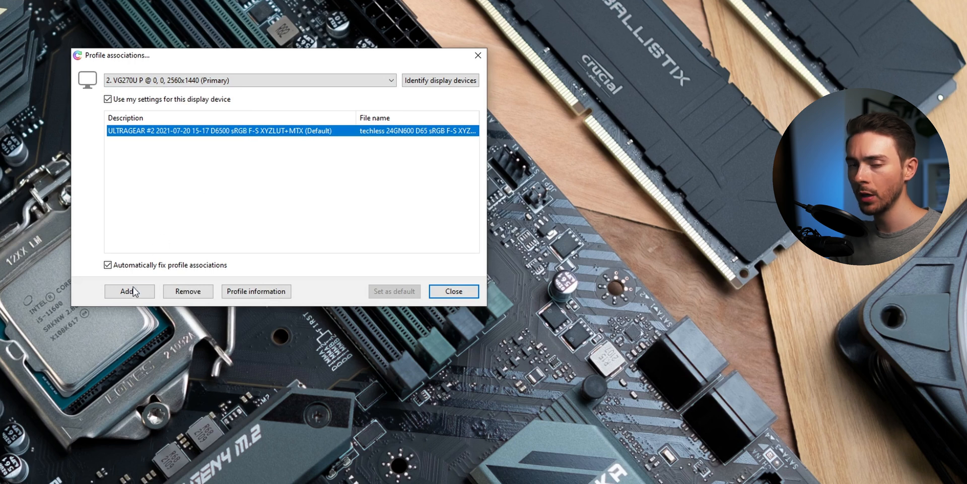
left_click(129, 291)
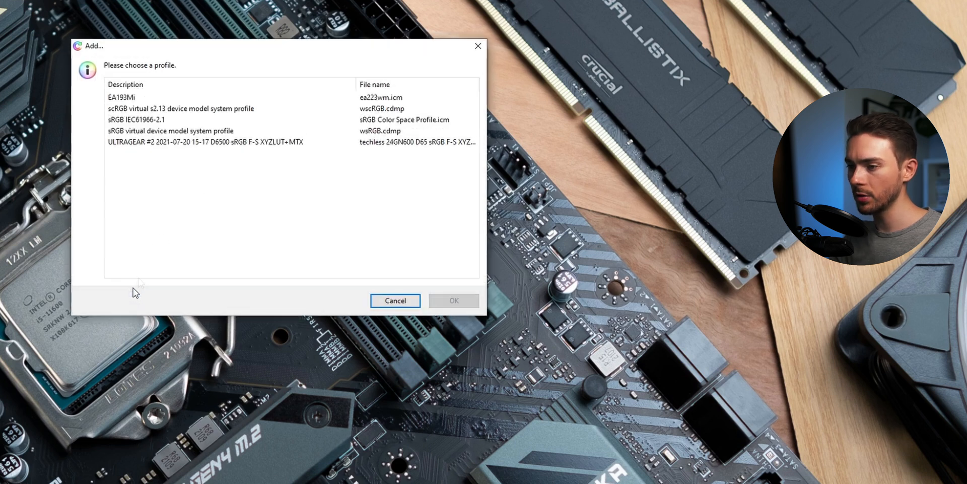
left_click(207, 141)
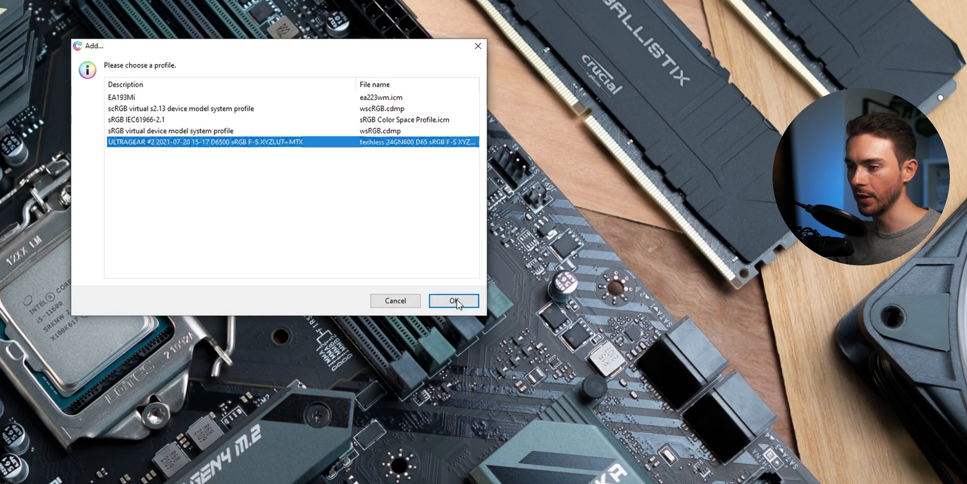
left_click(454, 300)
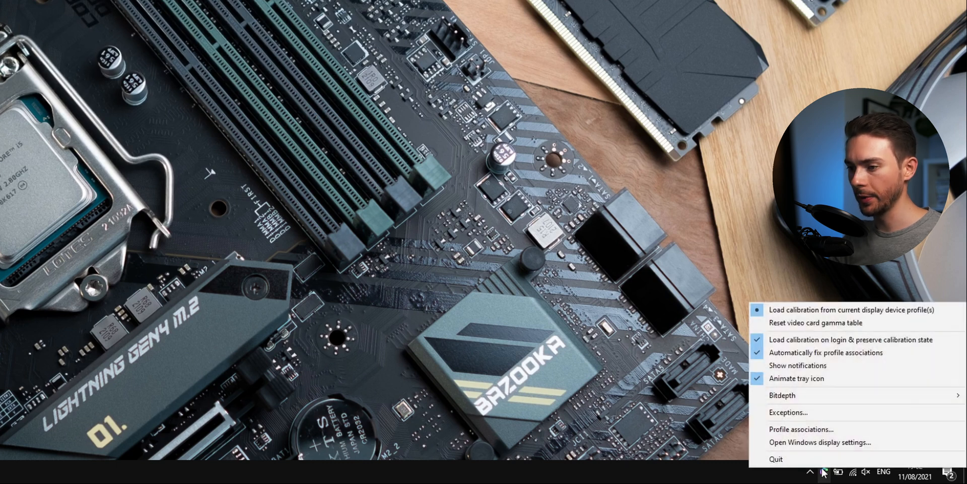
mouse_move(799, 322)
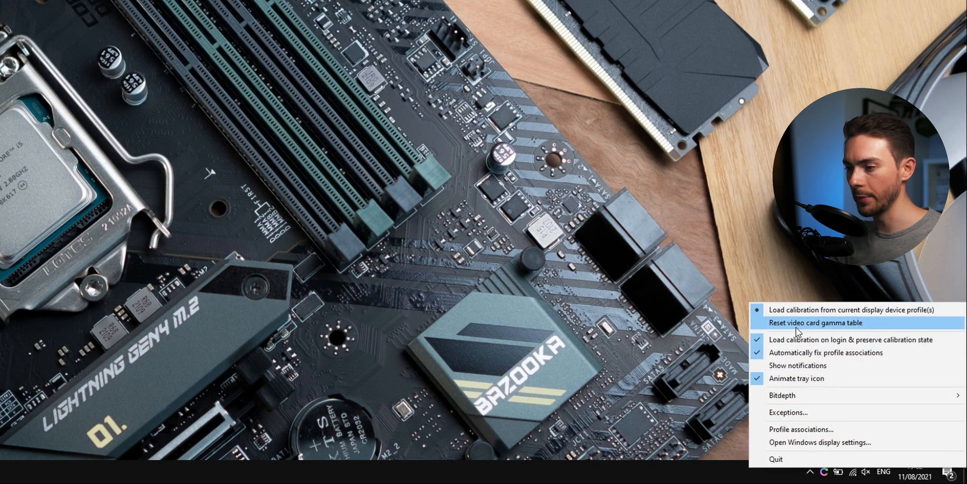
Reset the video card gamma table from the Profile Loader menu
left_click(814, 322)
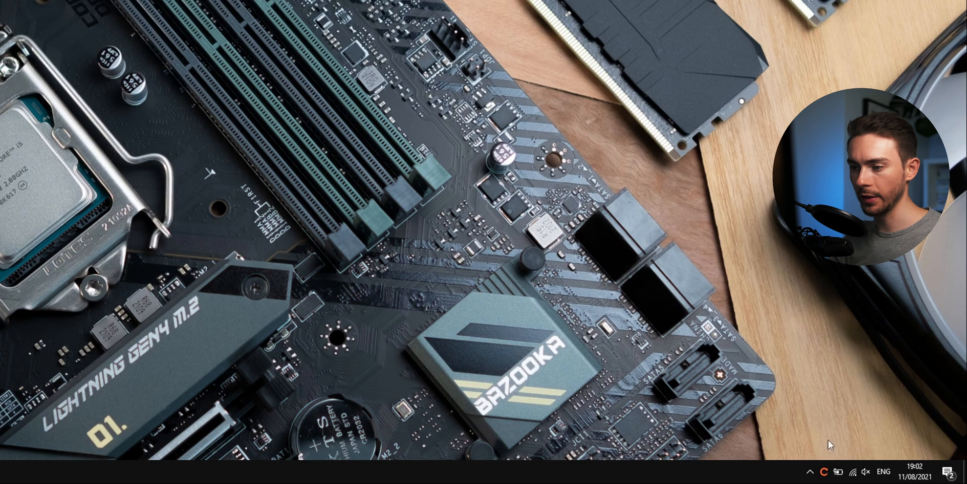